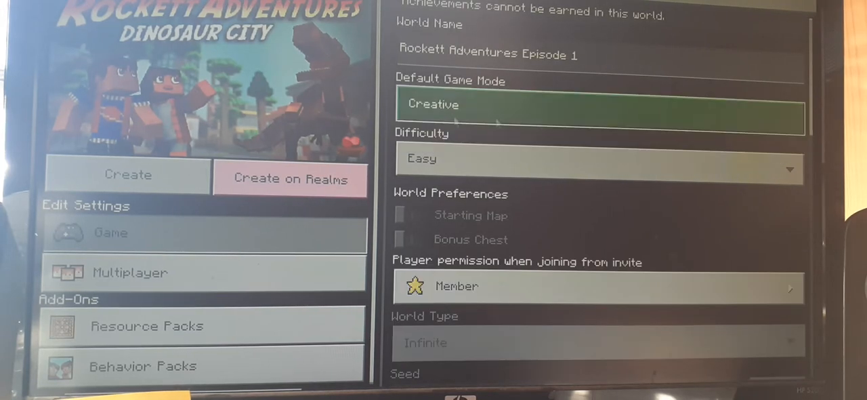
Step: Create the Dinosaur City Creative world and see a book in the chest inventory
click(127, 174)
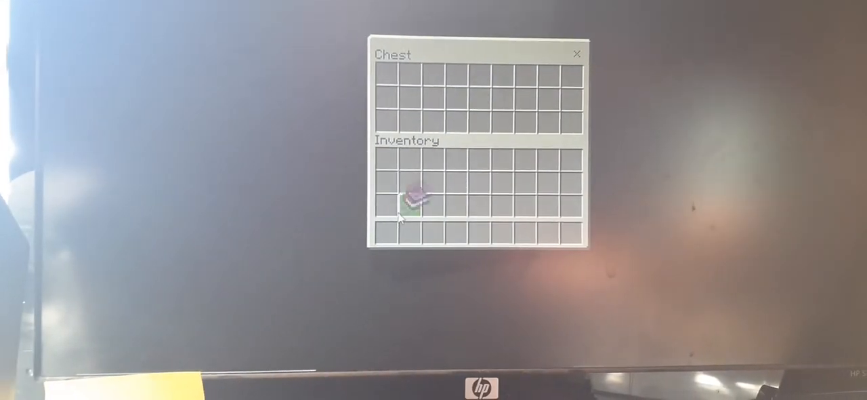
Step: Read the guide book's first two pages about switching to the Classic interface profile
key(Escape)
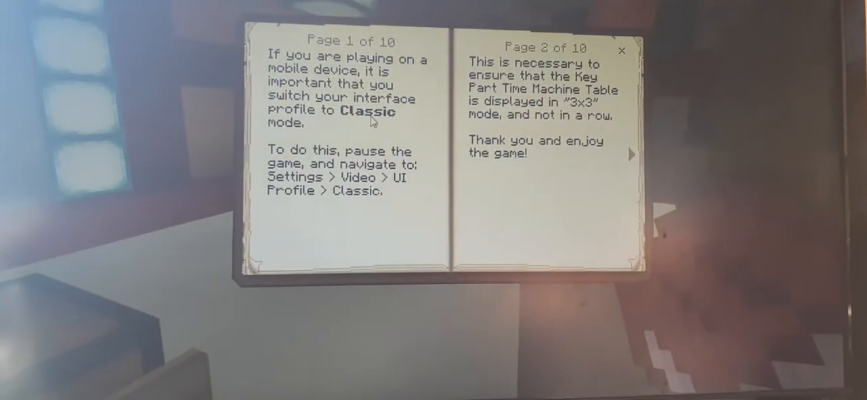
click(621, 50)
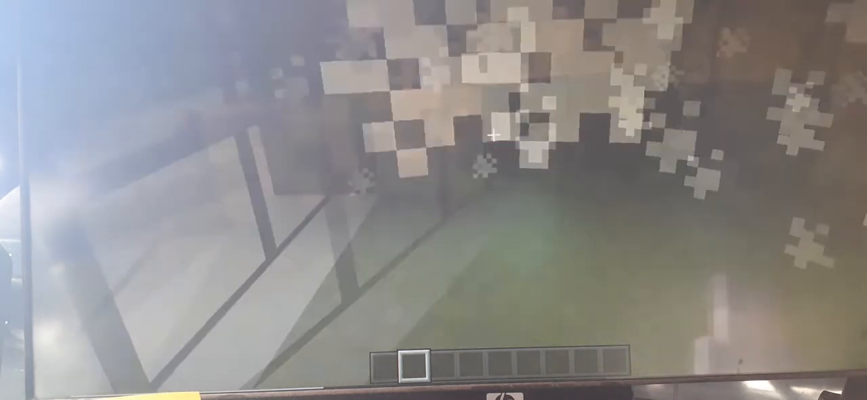
mouse_move(493, 135)
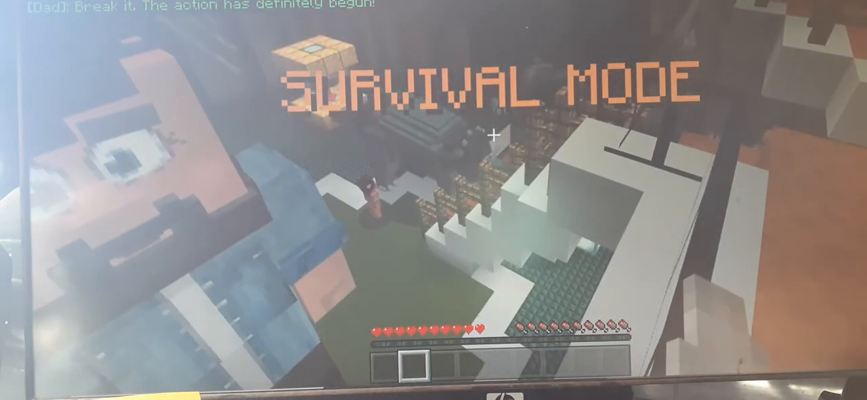
Step: Set the world's Default Game Mode to Creative in Settings > Game and resume play
key(Escape)
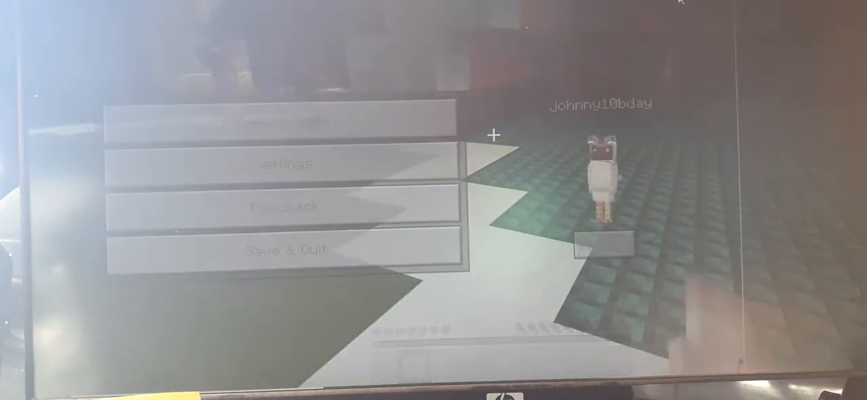
click(284, 121)
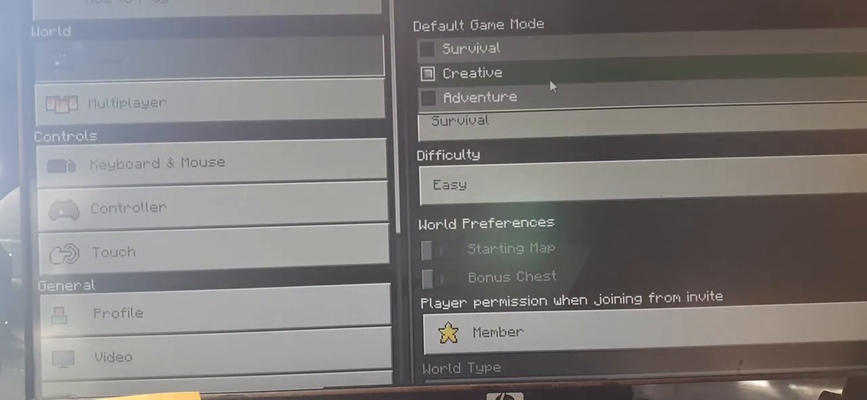
click(472, 72)
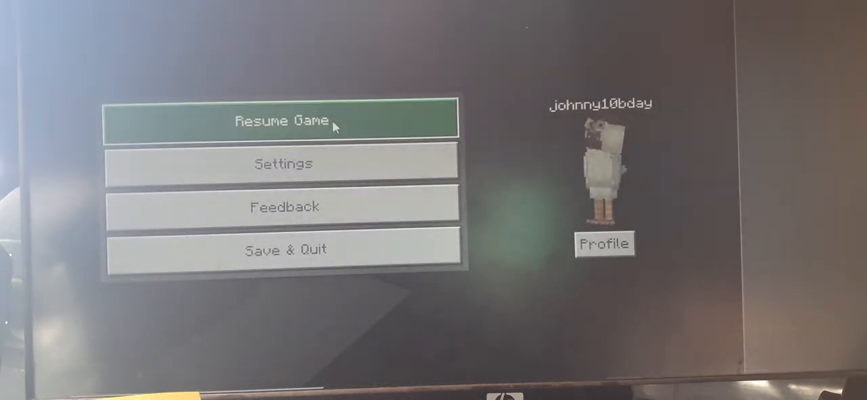
click(283, 120)
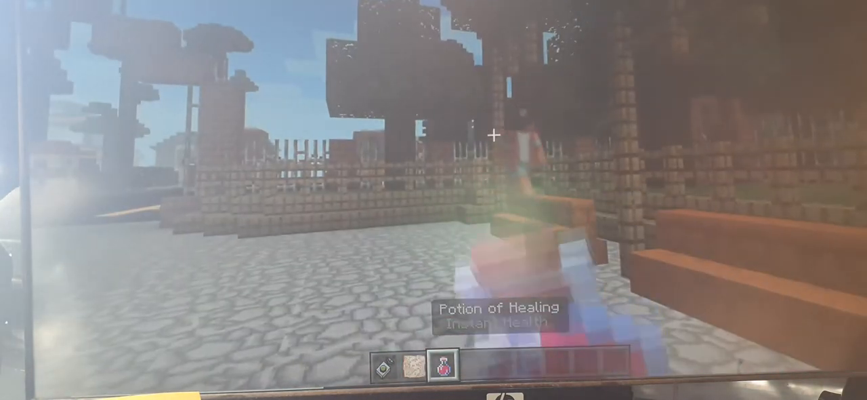
Step: Walk out of the zoo onto the street, holding the first hotbar item
key(2)
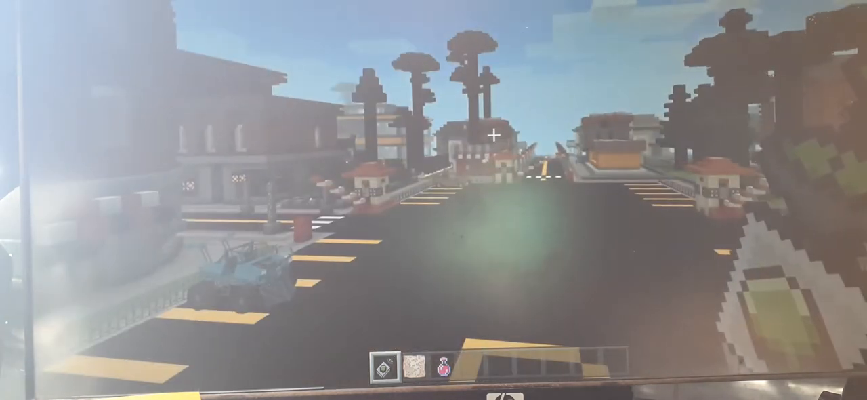
Step: Show the dinosaur spawn eggs in the creative inventory's Nature tab
key(e)
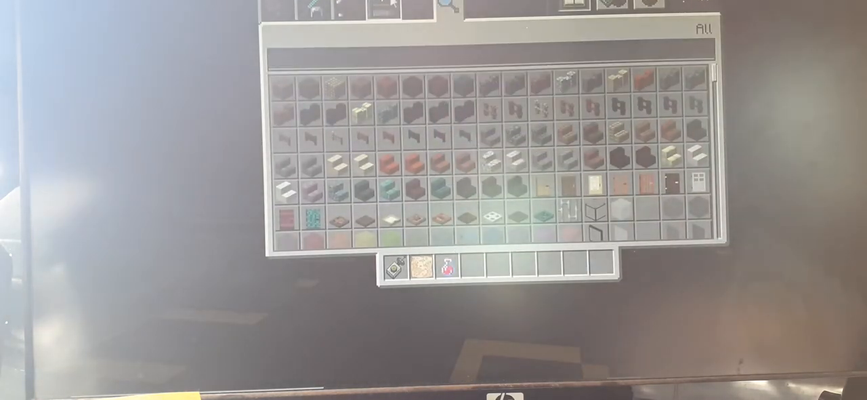
click(333, 8)
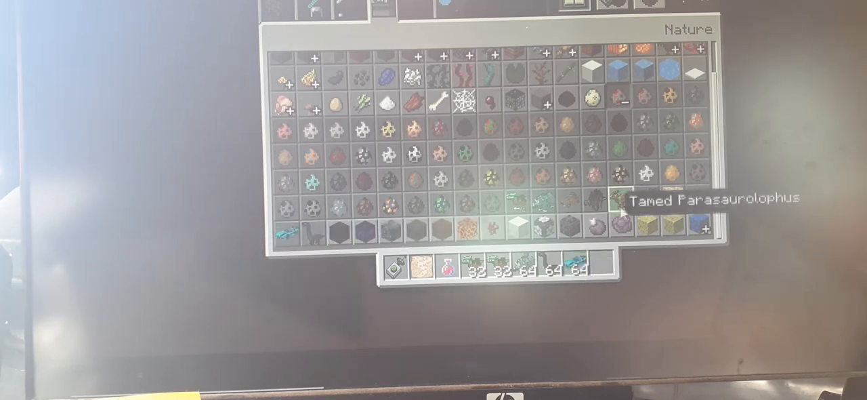
Step: Reopen the creative inventory and put the long-necked dinosaur in hotbar slot 9
key(Escape)
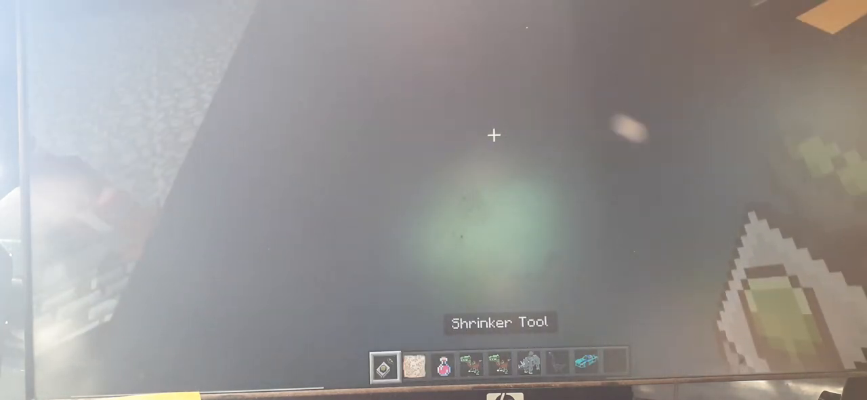
key(e)
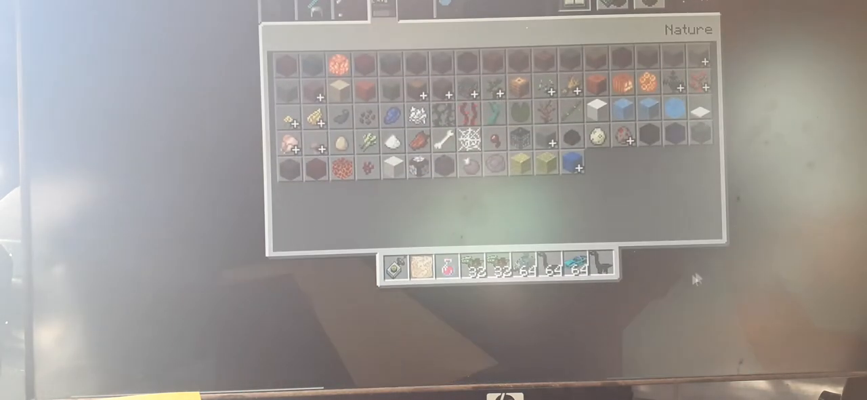
Step: Close the inventory and place the slot-9 dinosaur into the world
key(Escape)
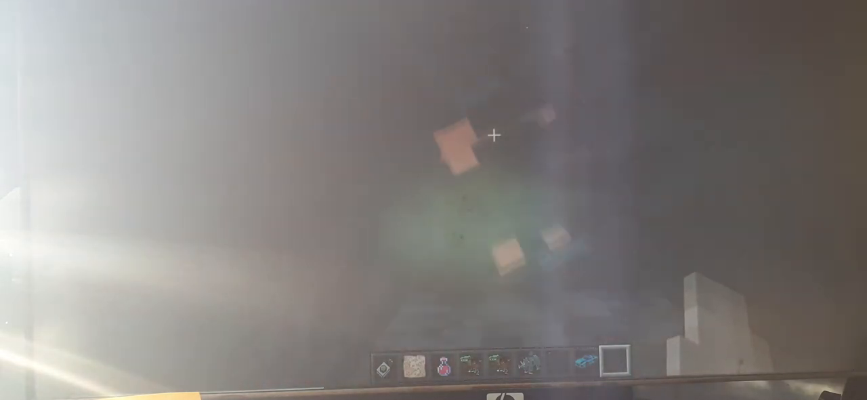
Step: Fill hotbar slot 9 with a stack of 64 items from the creative inventory
key(e)
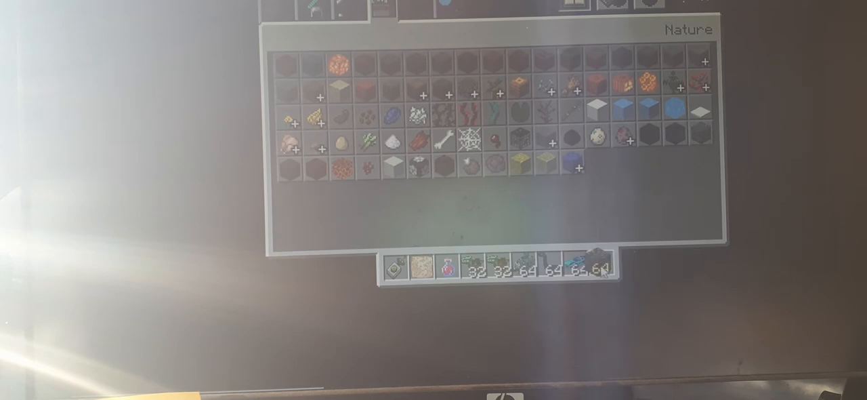
key(Escape)
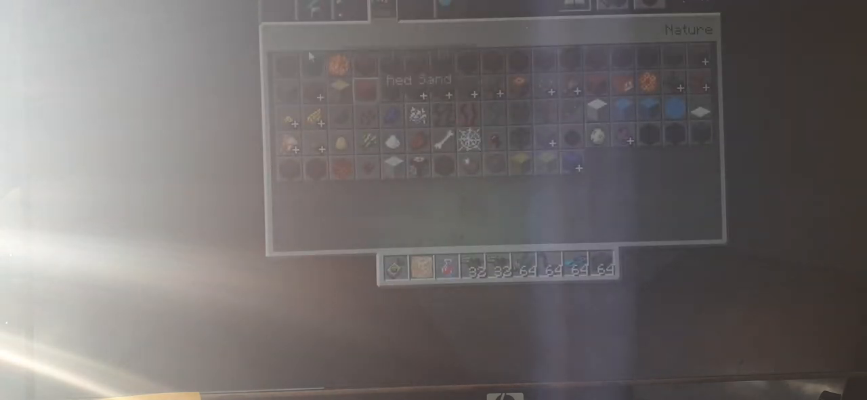
mouse_move(597, 111)
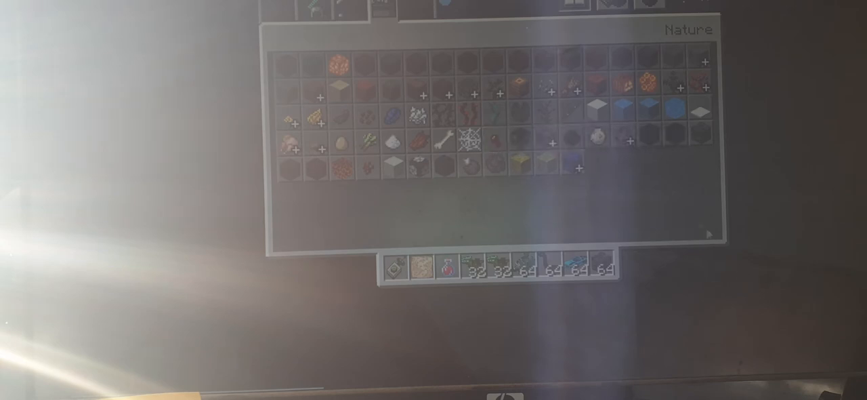
Step: Browse the Nature tab's spawn eggs, then close the inventory near the white structure
scroll(down, 3)
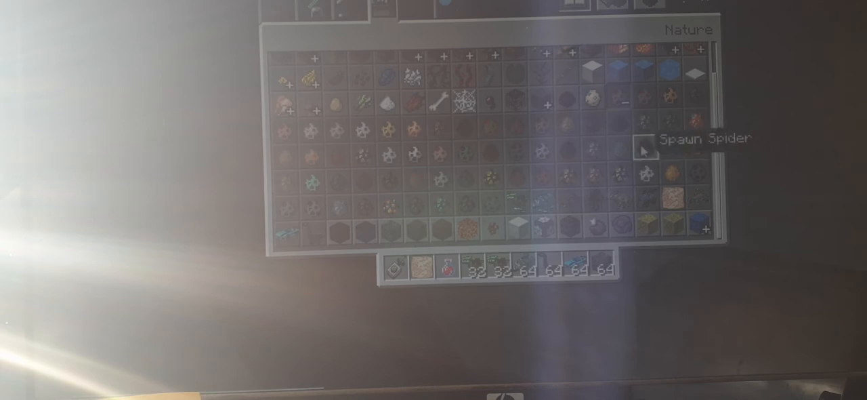
mouse_move(645, 122)
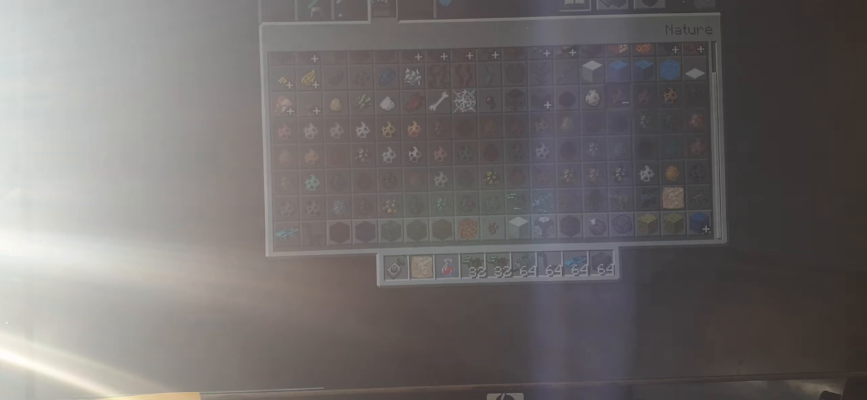
key(Escape)
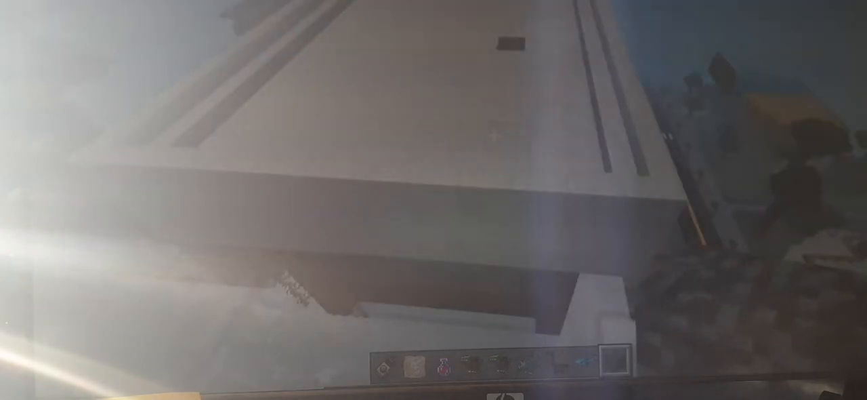